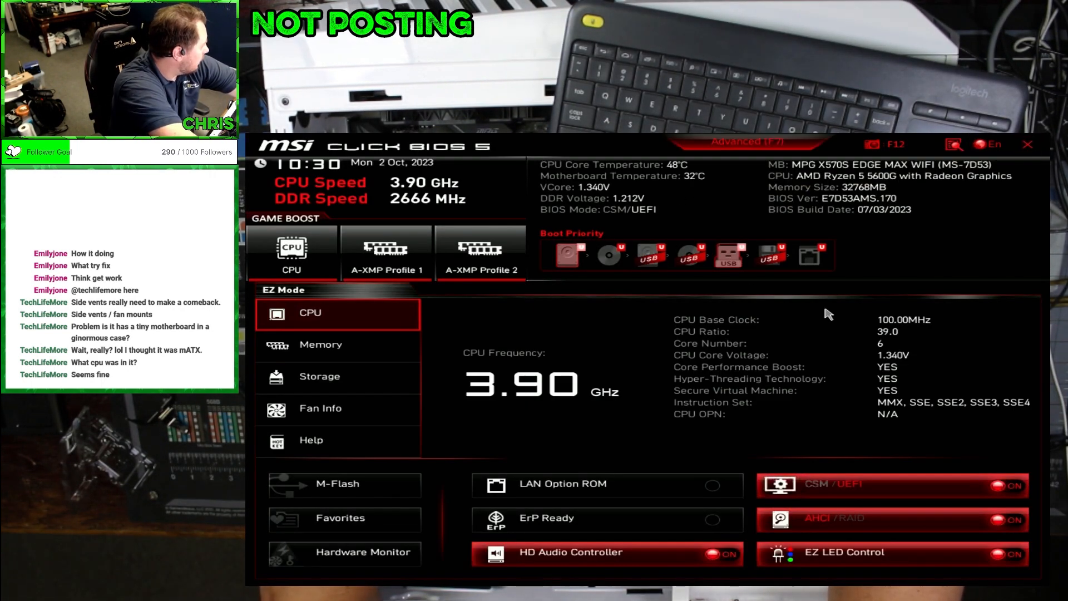
mouse_move(341, 408)
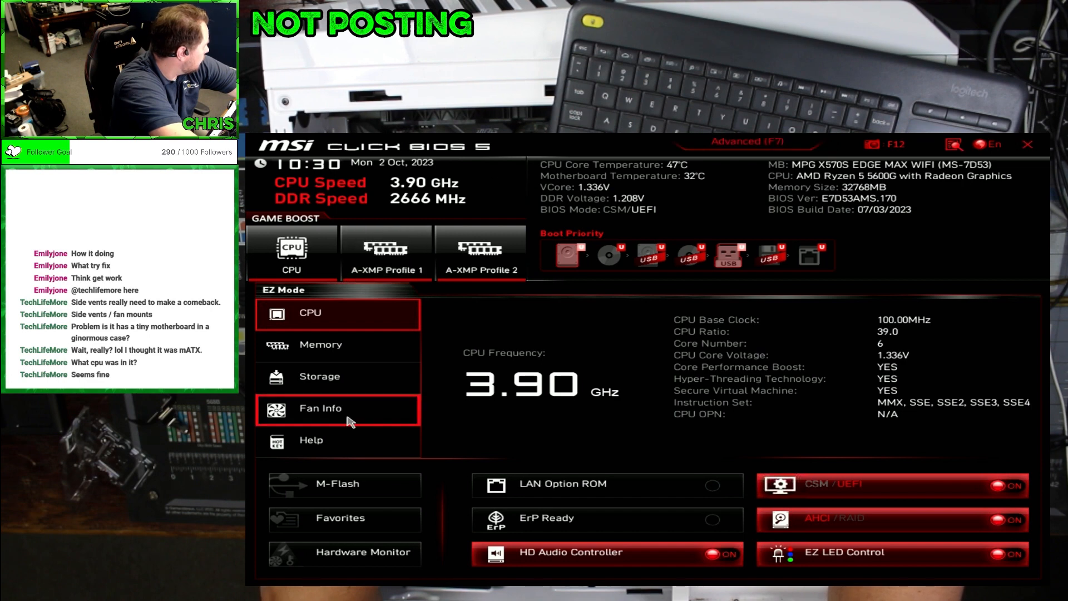
Step: Start M-Flash and agree to reboot into flash mode
click(344, 484)
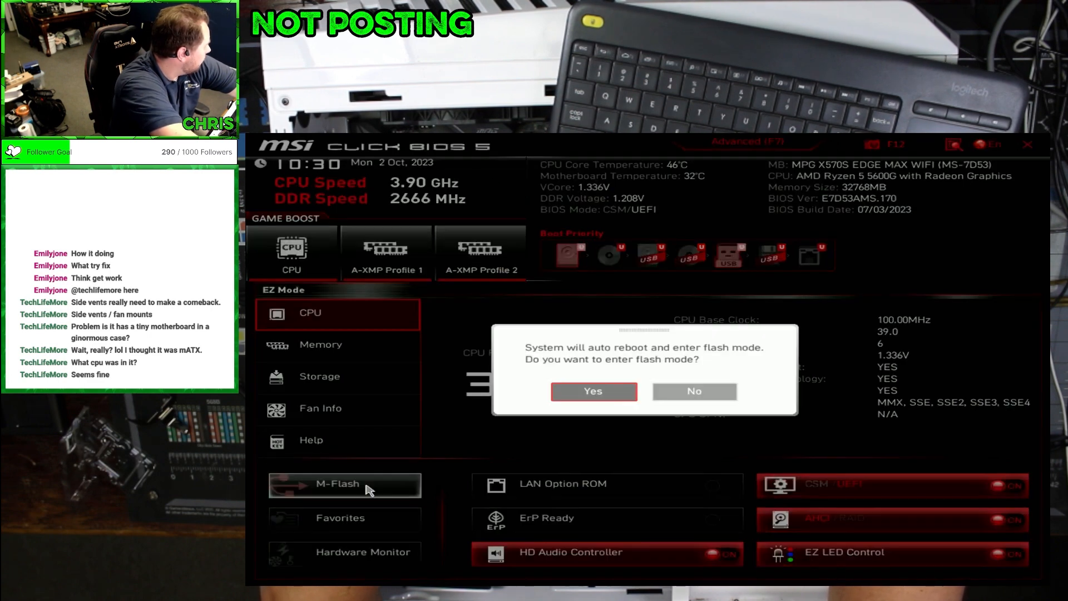
click(693, 390)
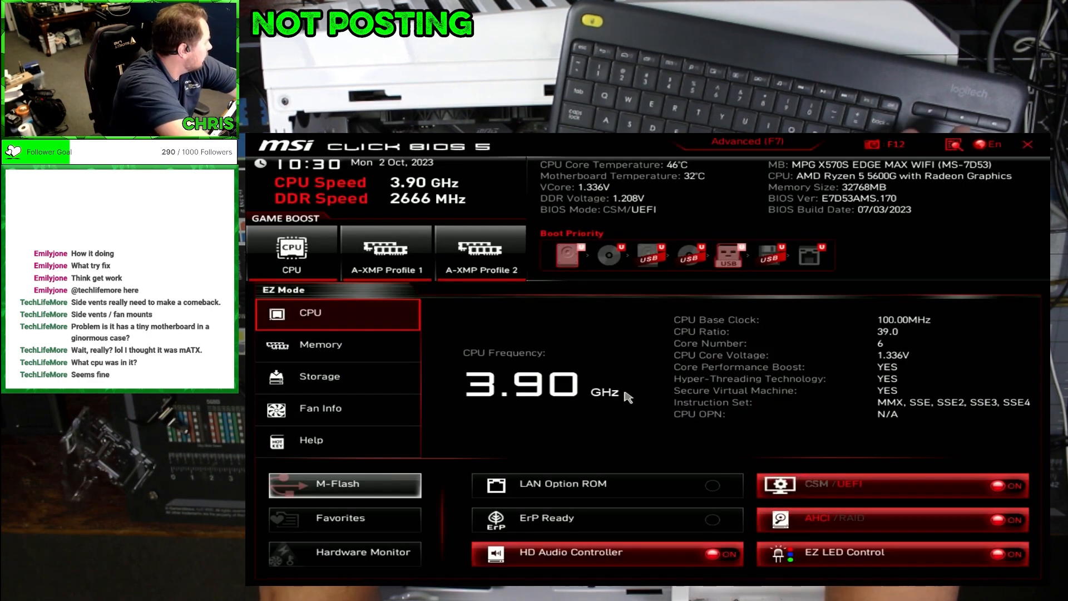
mouse_move(627, 396)
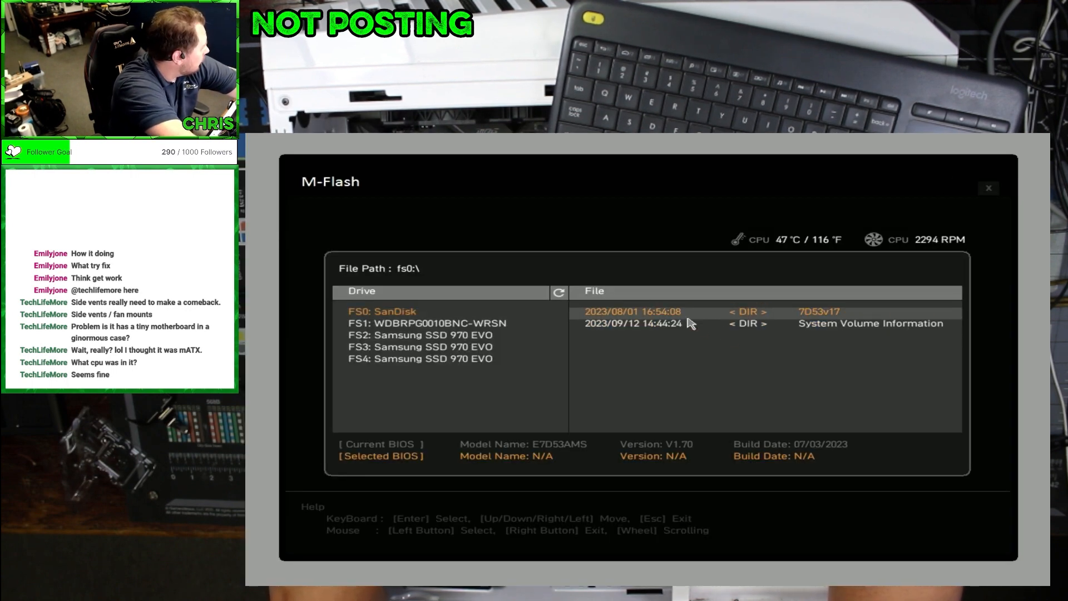
mouse_move(690, 324)
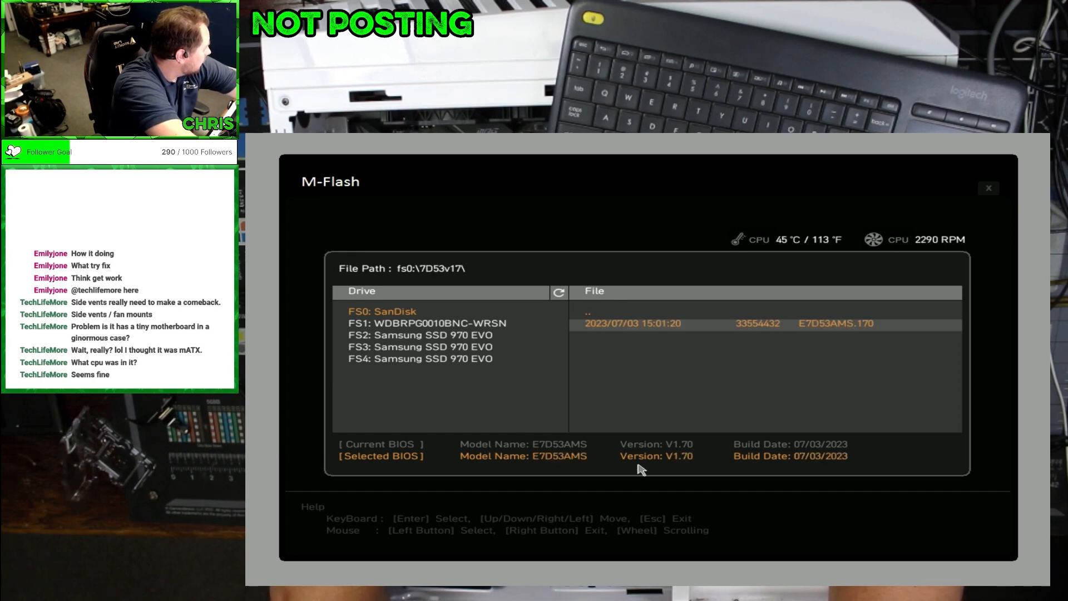
Step: Select E7D53AMS.170 from the 7D53v17 folder on the SanDisk drive and confirm flashing
click(419, 335)
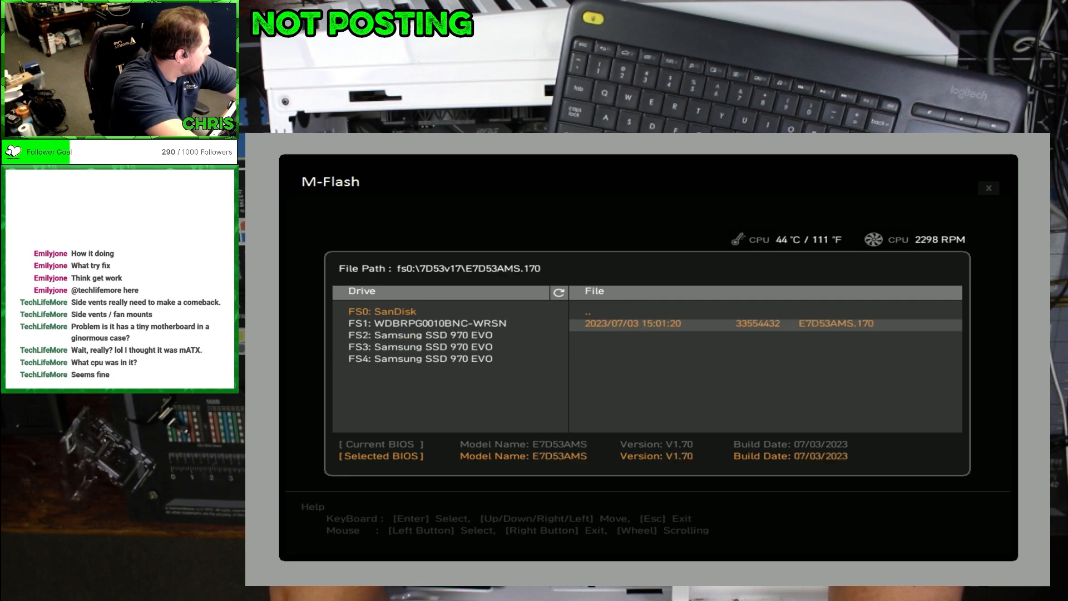
click(836, 323)
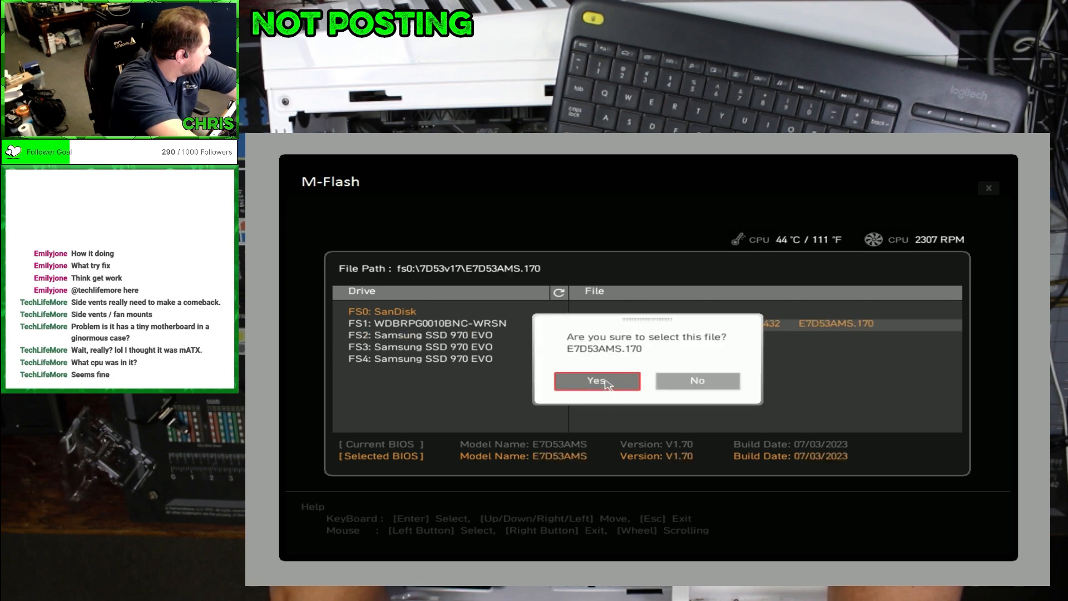
click(596, 381)
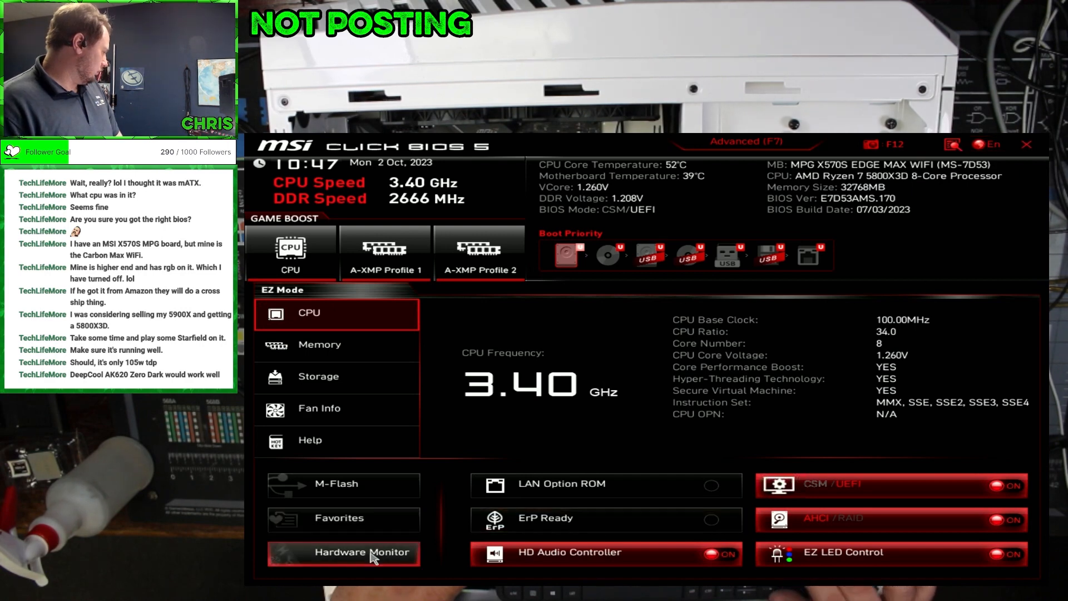
Step: Review CPU and board temperatures and fan readings in Hardware Monitor
click(342, 552)
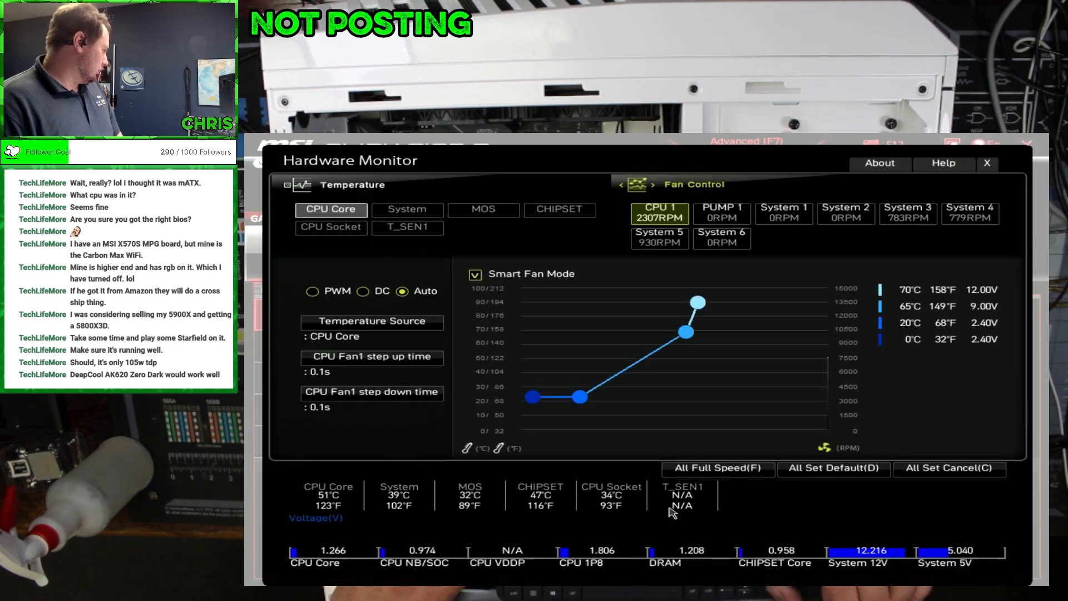
mouse_move(788, 362)
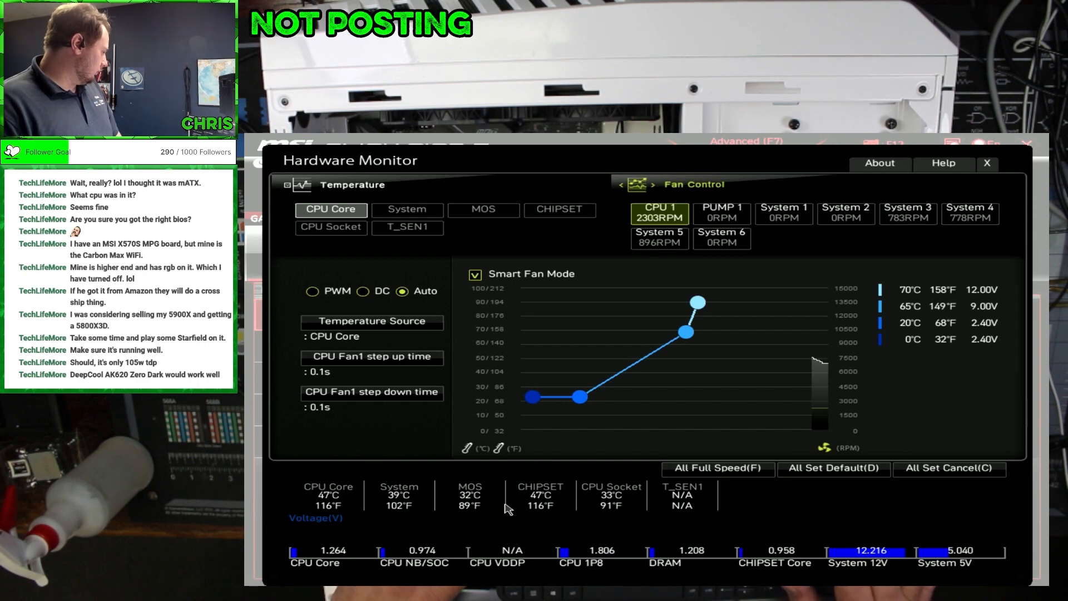
mouse_move(469, 433)
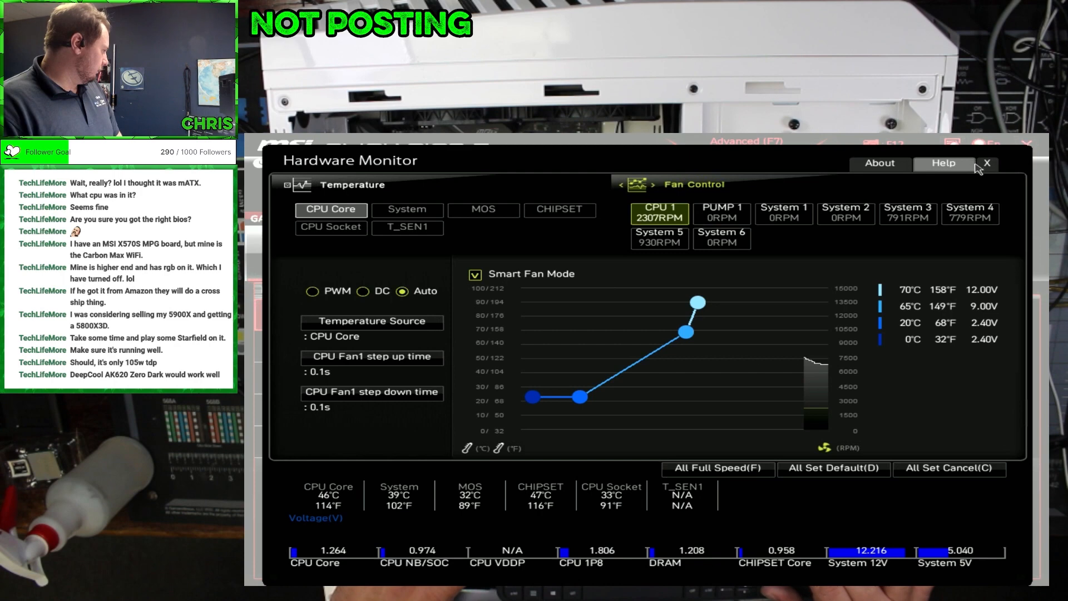
click(986, 163)
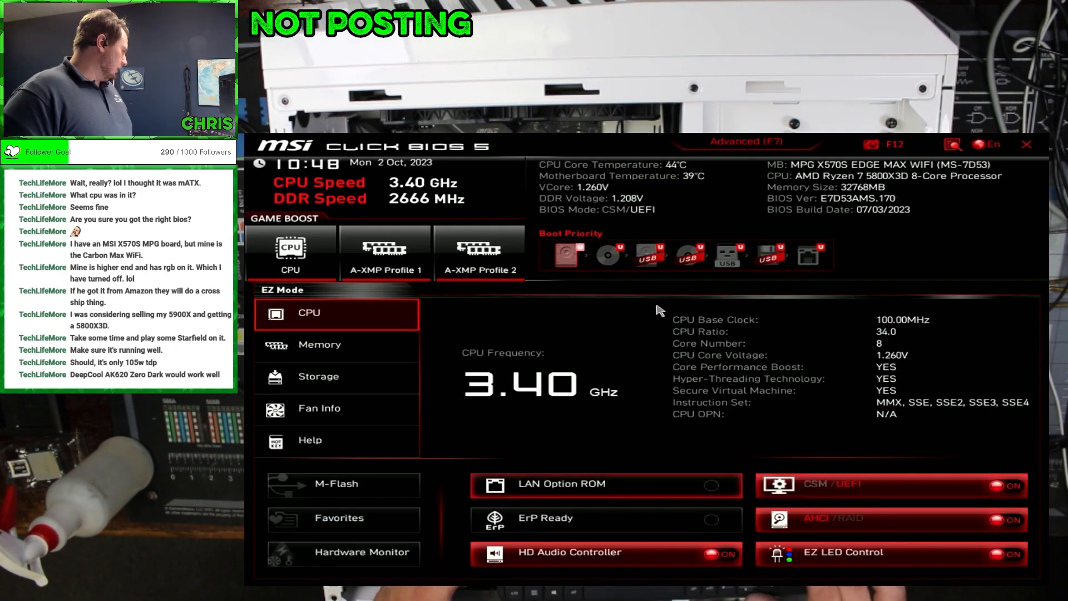
Step: Exit the BIOS without saving any changes
click(1027, 145)
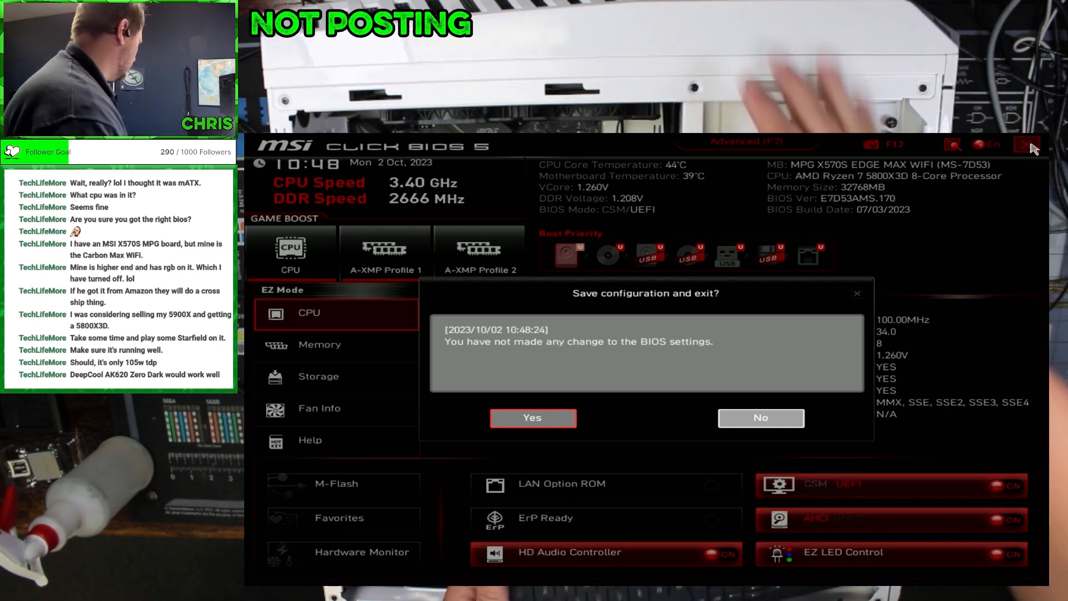
click(532, 418)
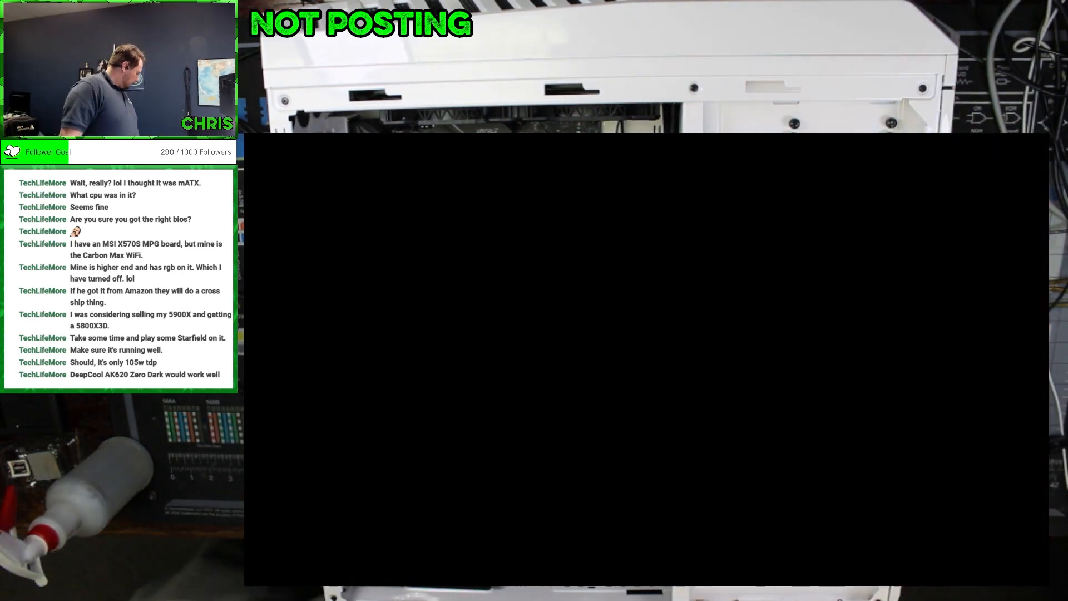